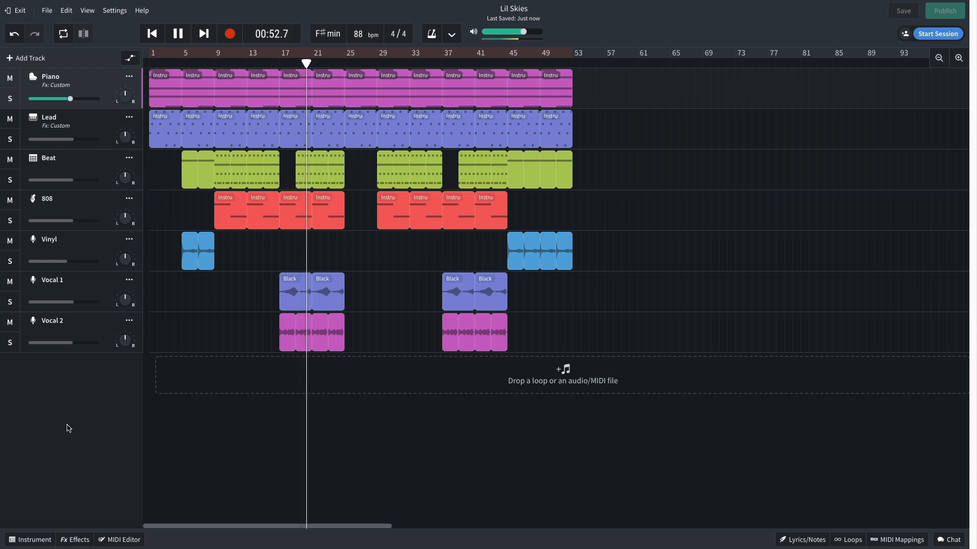
Step: Create a new instrument track and switch its sound from Grand Piano to LoFi Piano
{"action": "left_click", "coordinate": [25, 58]}
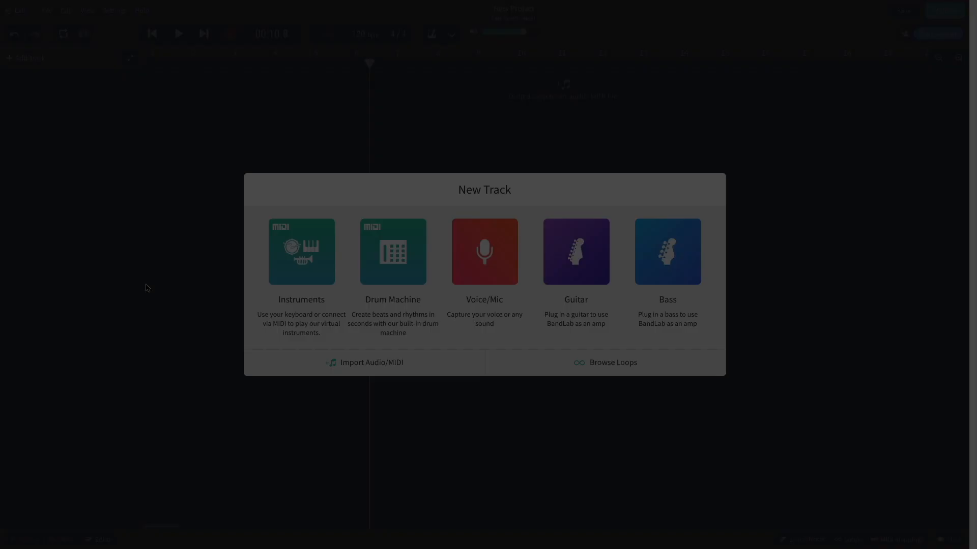
{"action": "left_click", "coordinate": [301, 251]}
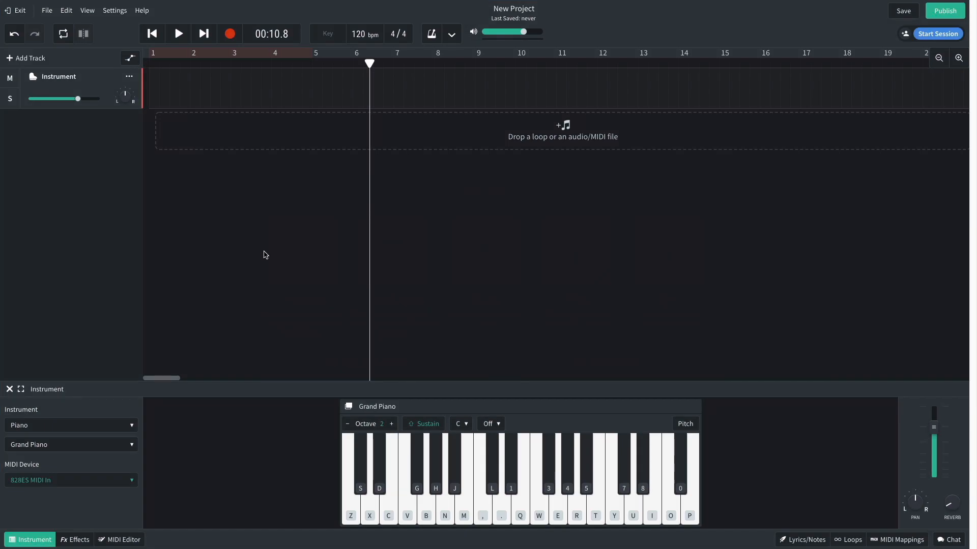
{"action": "left_click", "coordinate": [70, 445]}
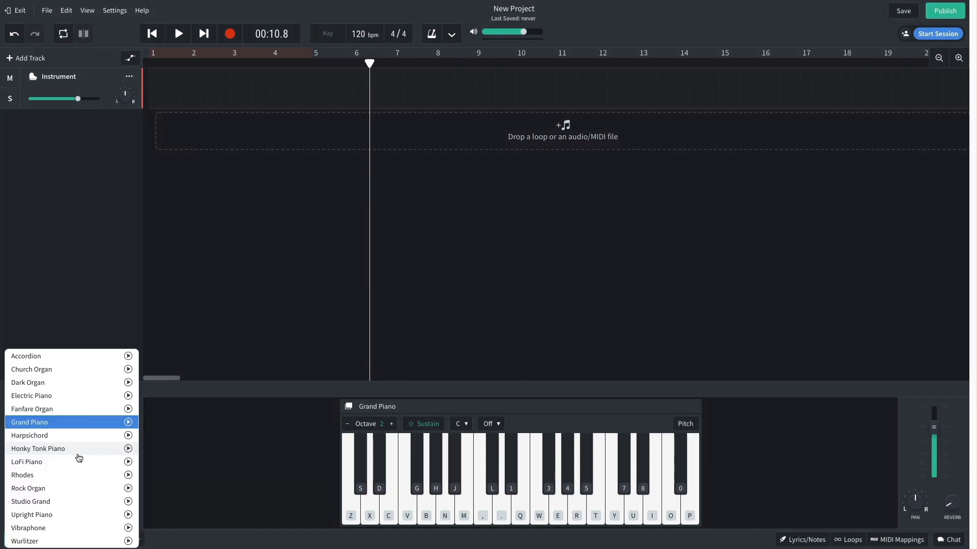
{"action": "left_click", "coordinate": [26, 462]}
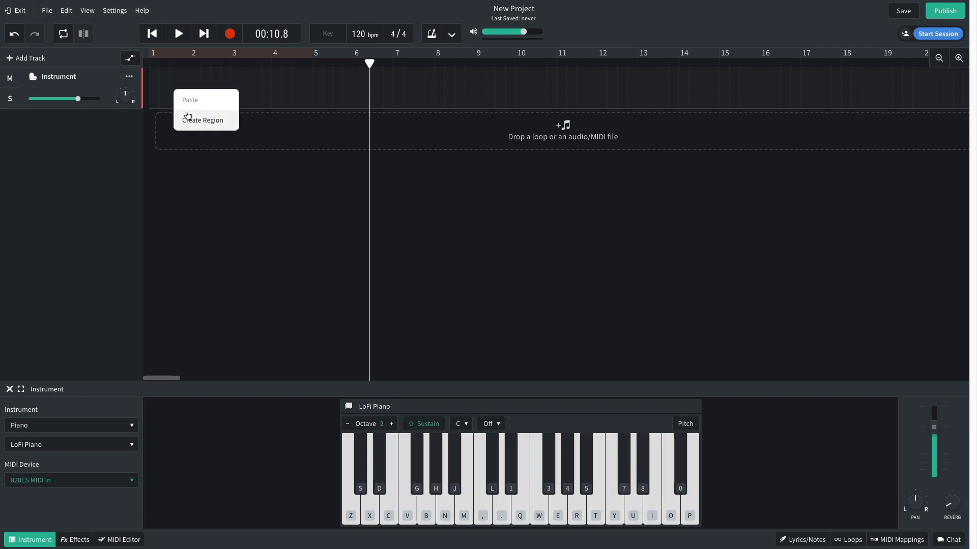
Step: Create a region, draw stacked chord notes stretched into long sustains, and play it back
{"action": "left_click", "coordinate": [203, 120]}
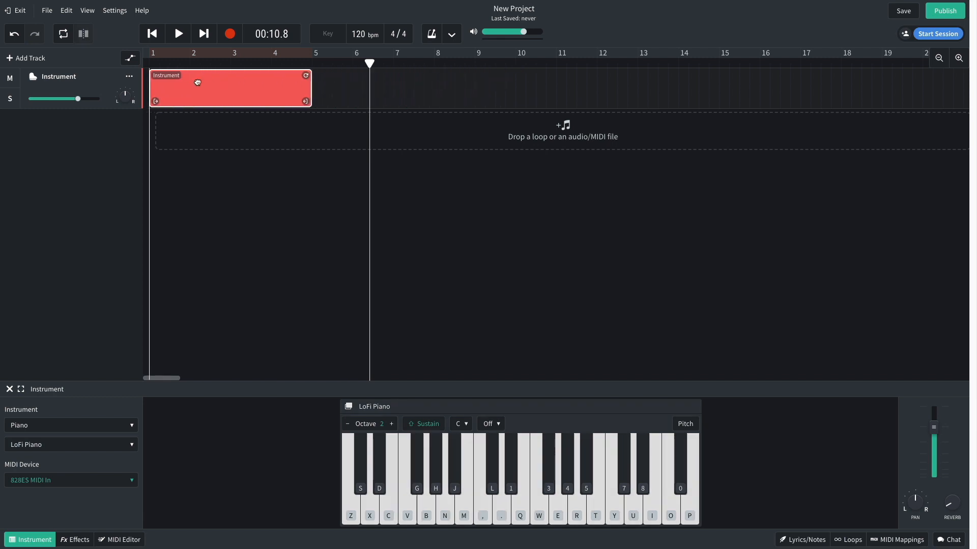
{"action": "left_click", "coordinate": [123, 539]}
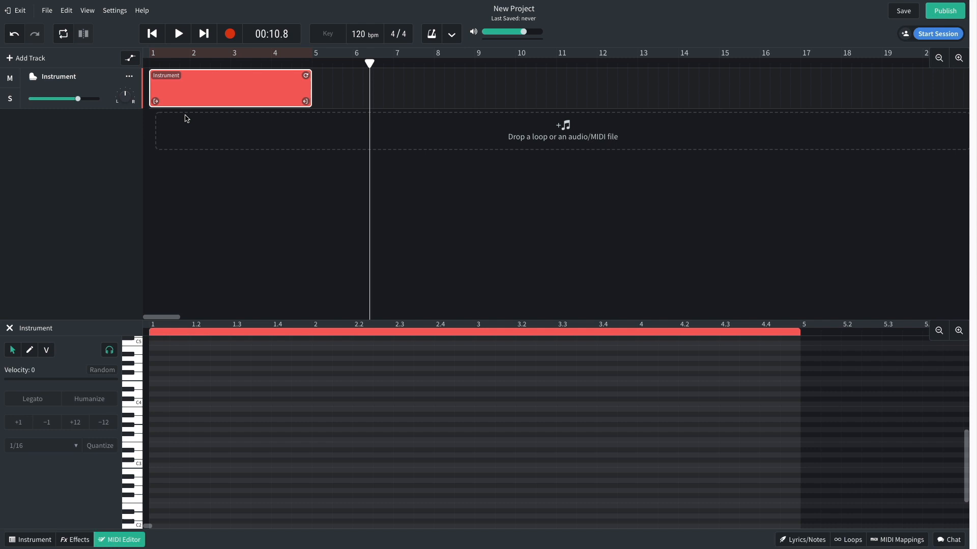
{"action": "mouse_move", "coordinate": [159, 439]}
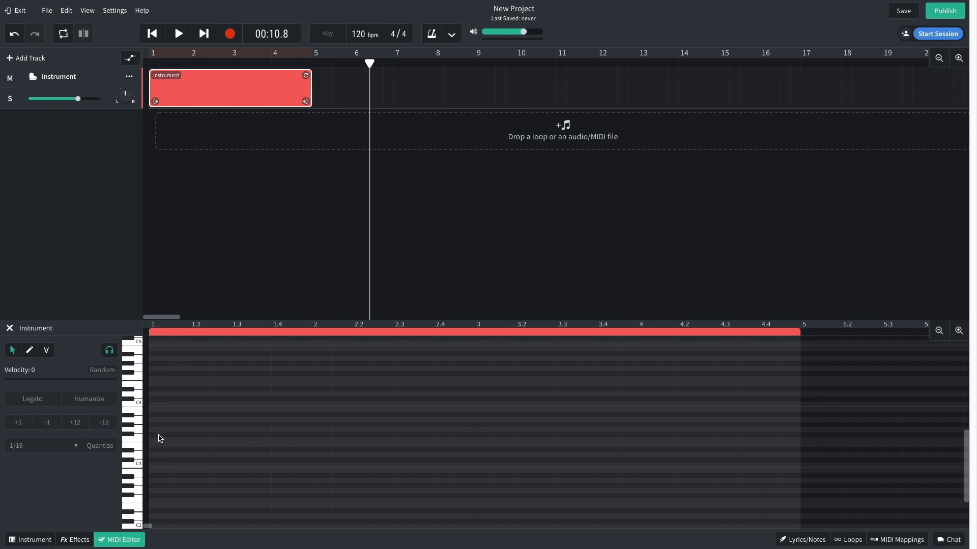
{"action": "left_click", "coordinate": [159, 420]}
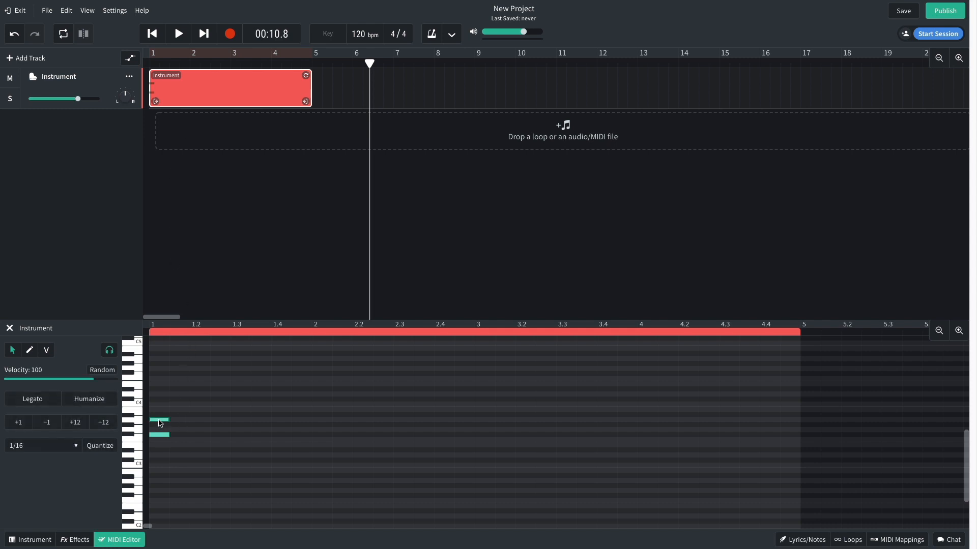
{"action": "left_click", "coordinate": [160, 399]}
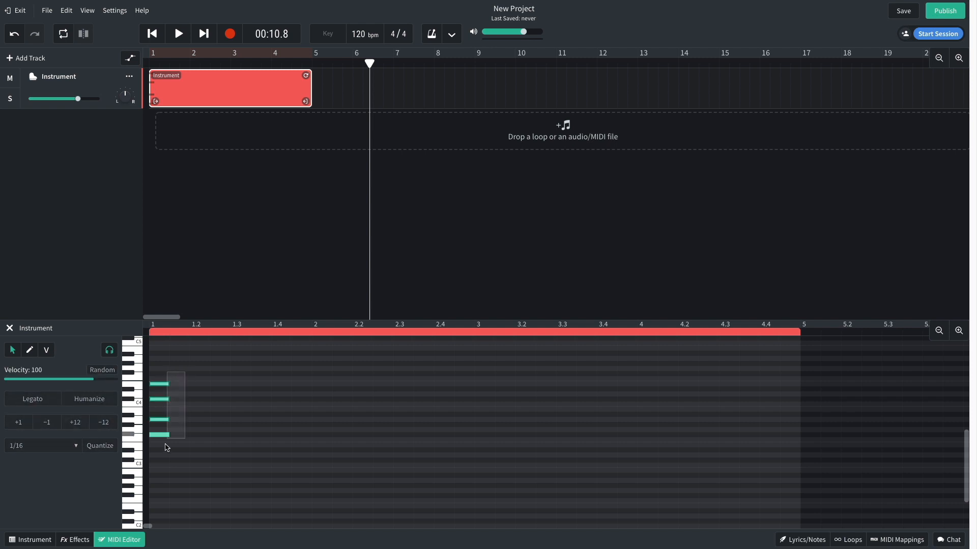
{"action": "left_click_drag", "start_coordinate": [185, 408], "coordinate": [457, 408]}
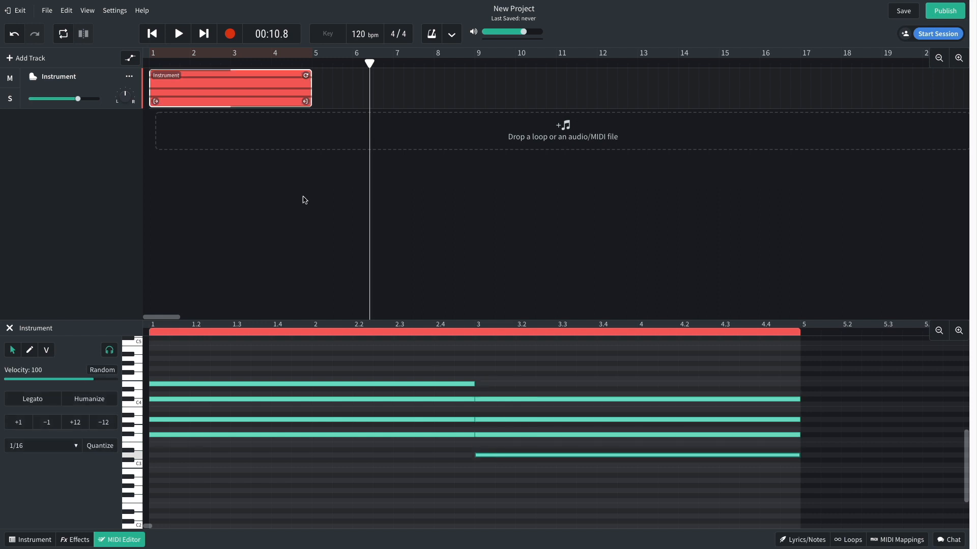
{"action": "left_click", "coordinate": [177, 33]}
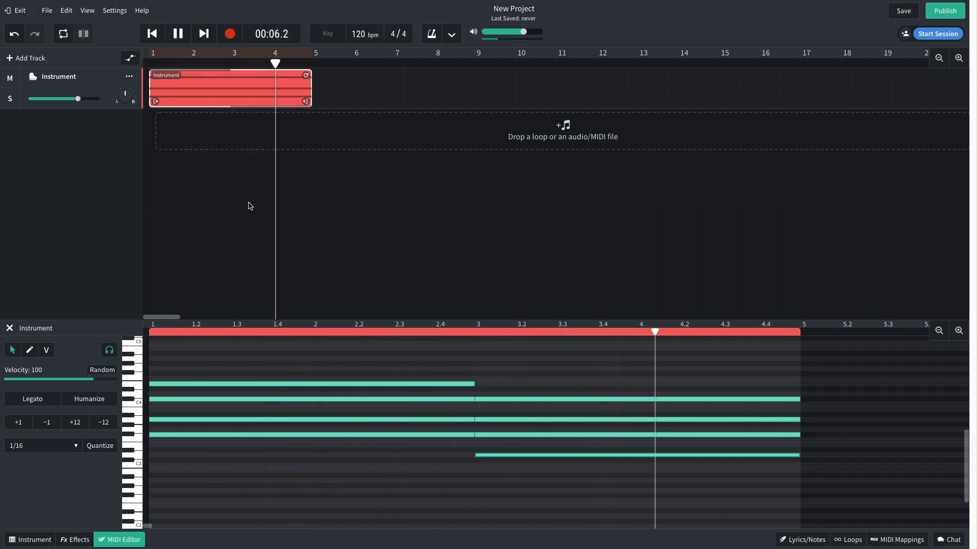
Step: Stop playback and set the song key to F# minor
{"action": "left_click", "coordinate": [177, 33]}
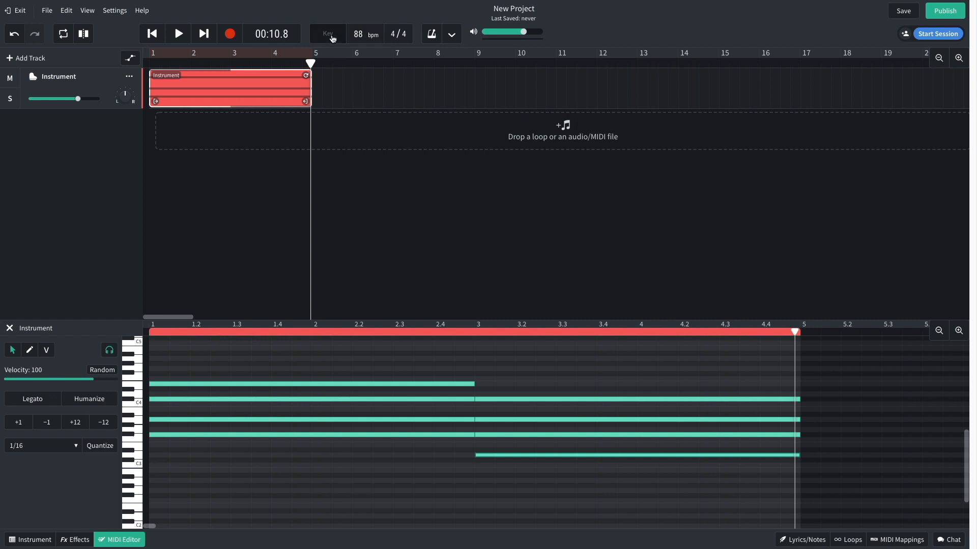
{"action": "left_click", "coordinate": [327, 34]}
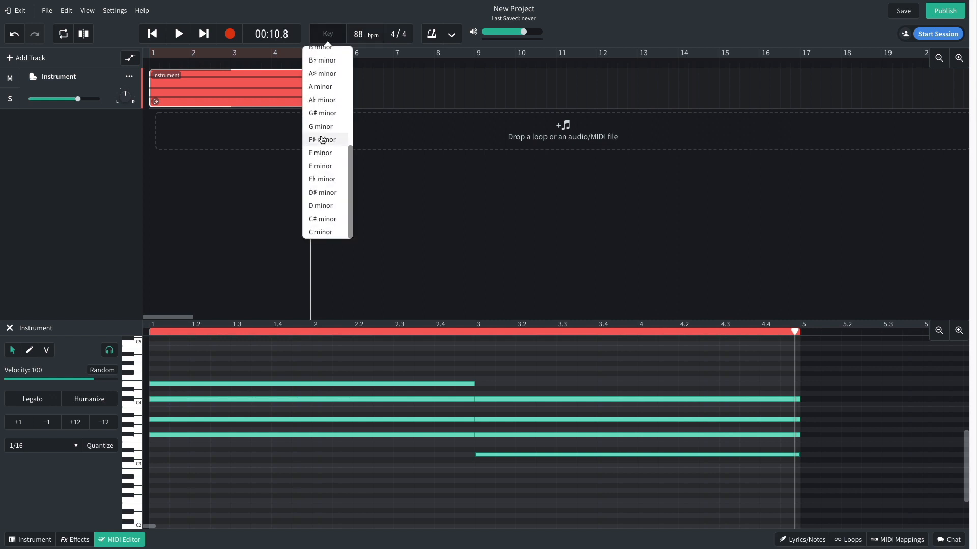
{"action": "left_click", "coordinate": [323, 139]}
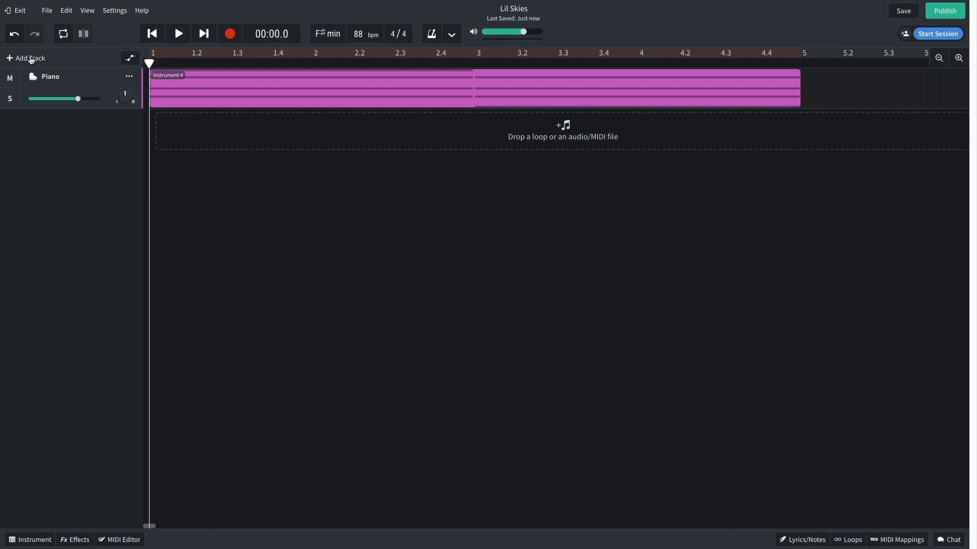
Step: Add a second instrument track using a Synth Leads sound for the lead melody
{"action": "left_click", "coordinate": [28, 57]}
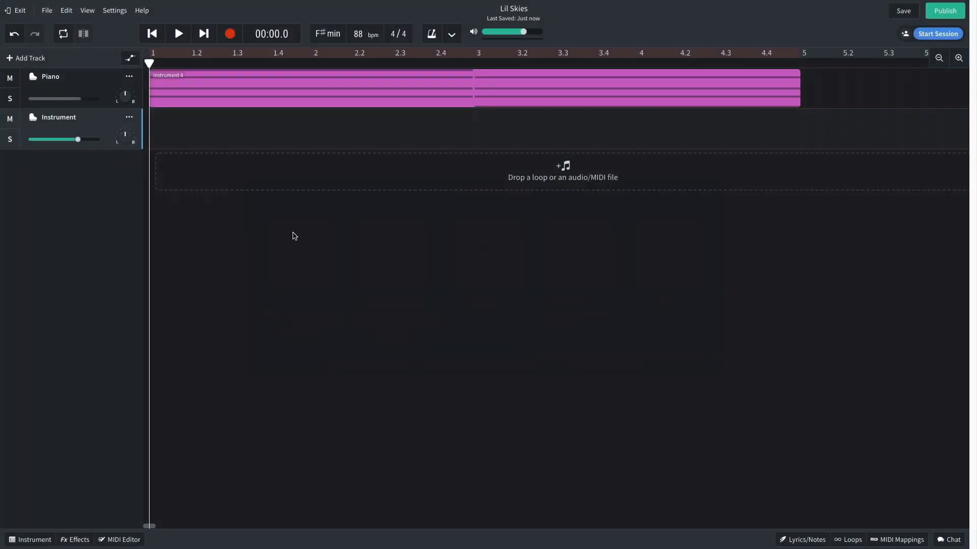
{"action": "left_click", "coordinate": [35, 540]}
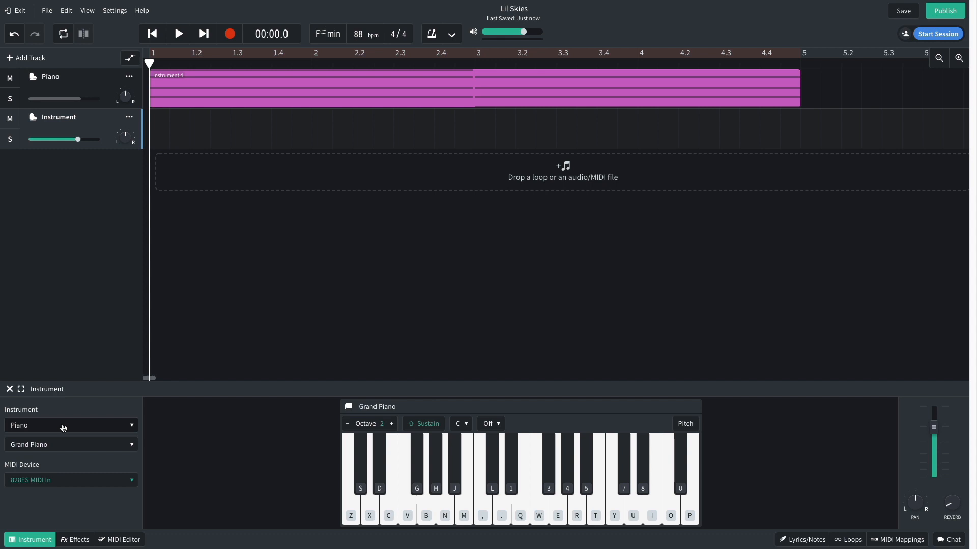
{"action": "left_click", "coordinate": [68, 425]}
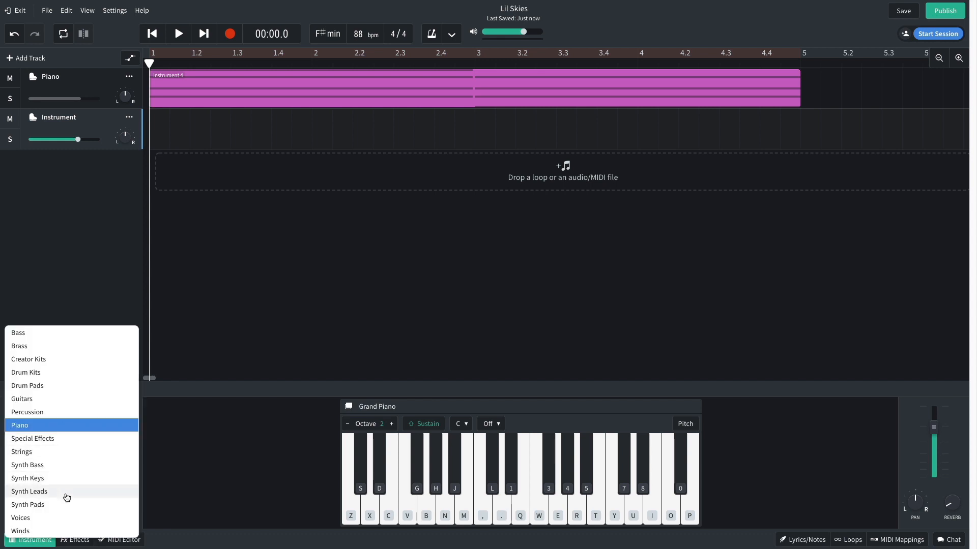
{"action": "left_click", "coordinate": [29, 492]}
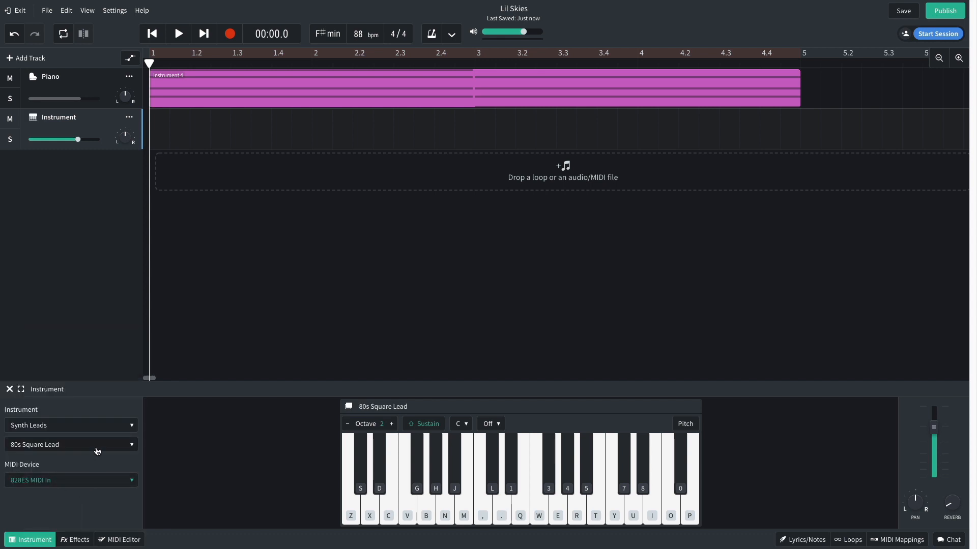
{"action": "left_click", "coordinate": [68, 444]}
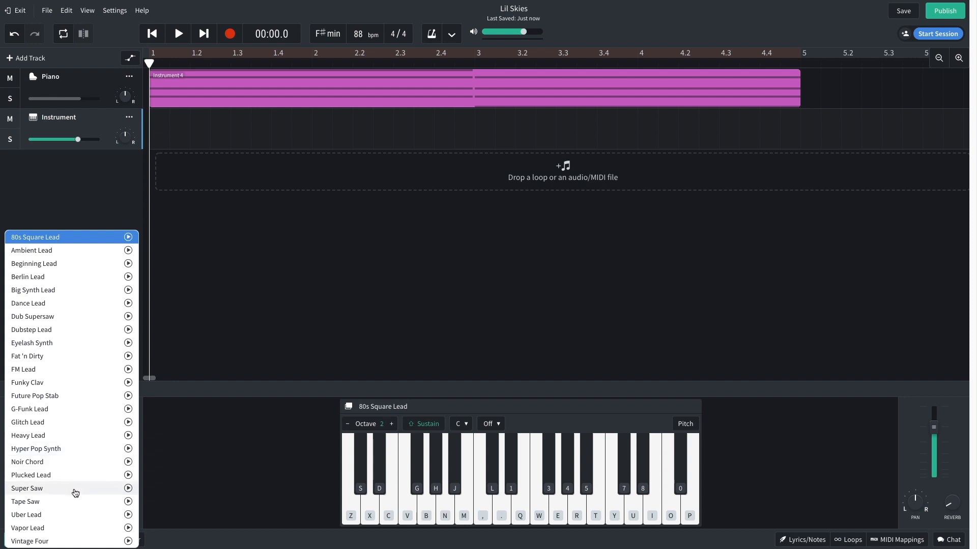
{"action": "left_click", "coordinate": [26, 502]}
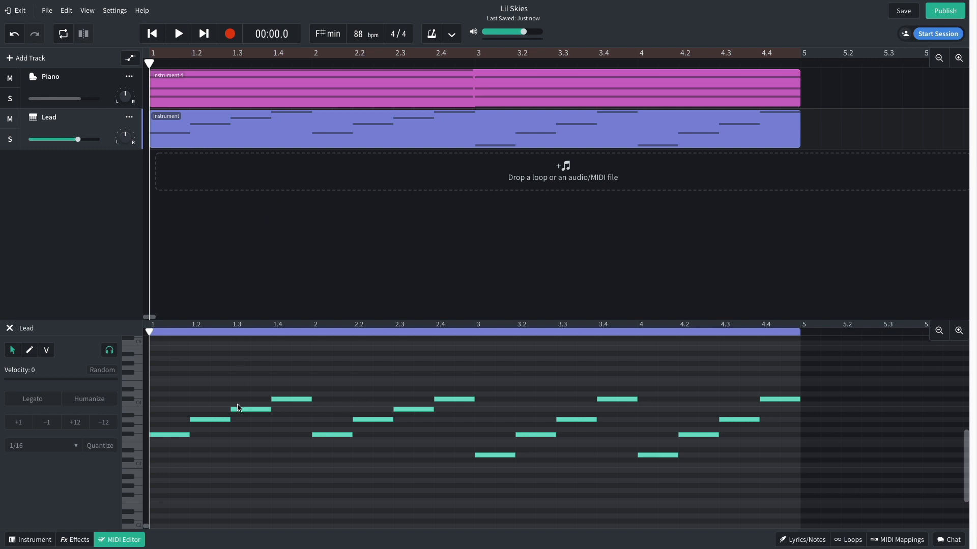
{"action": "mouse_move", "coordinate": [243, 419]}
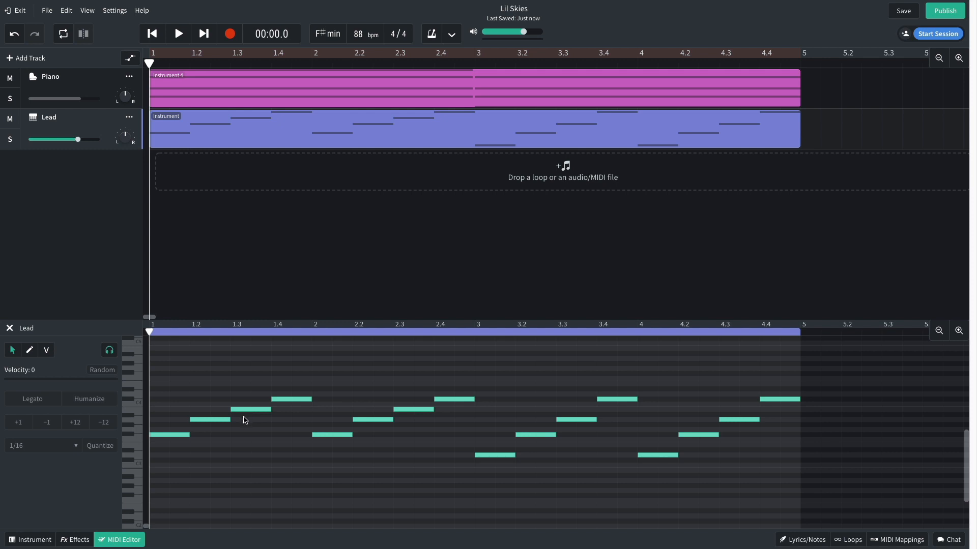
{"action": "mouse_move", "coordinate": [248, 516]}
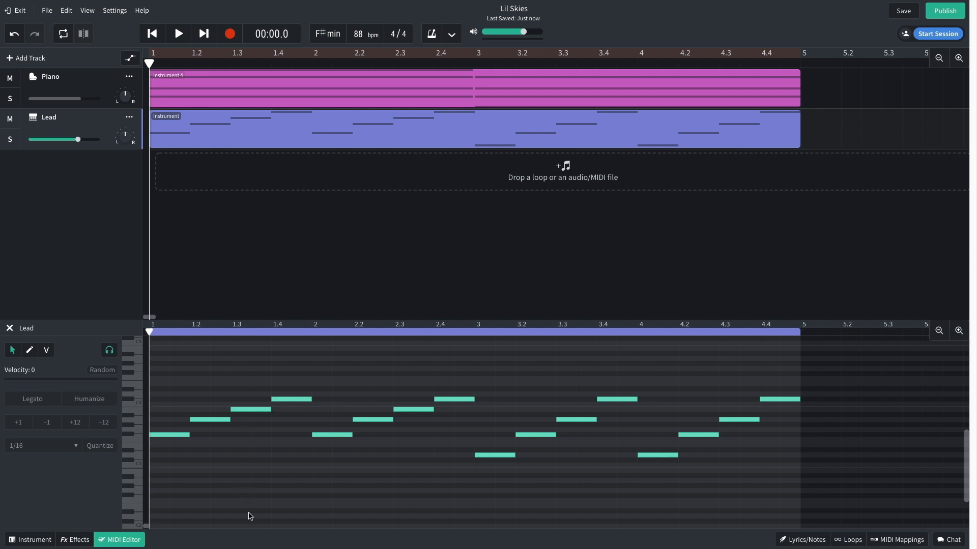
{"action": "left_click", "coordinate": [177, 34]}
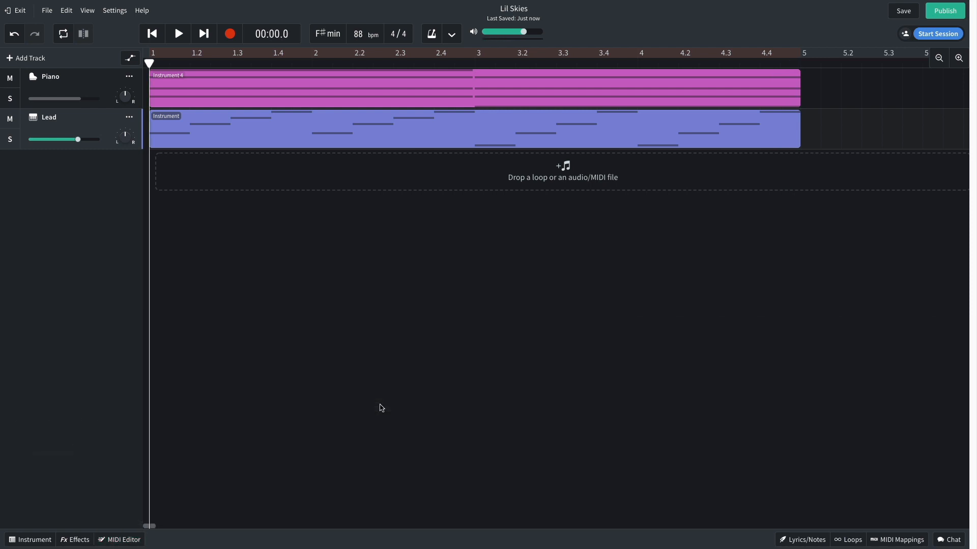
Step: Add a Filter Echo delay to the Lead track's effects chain
{"action": "left_click", "coordinate": [75, 539]}
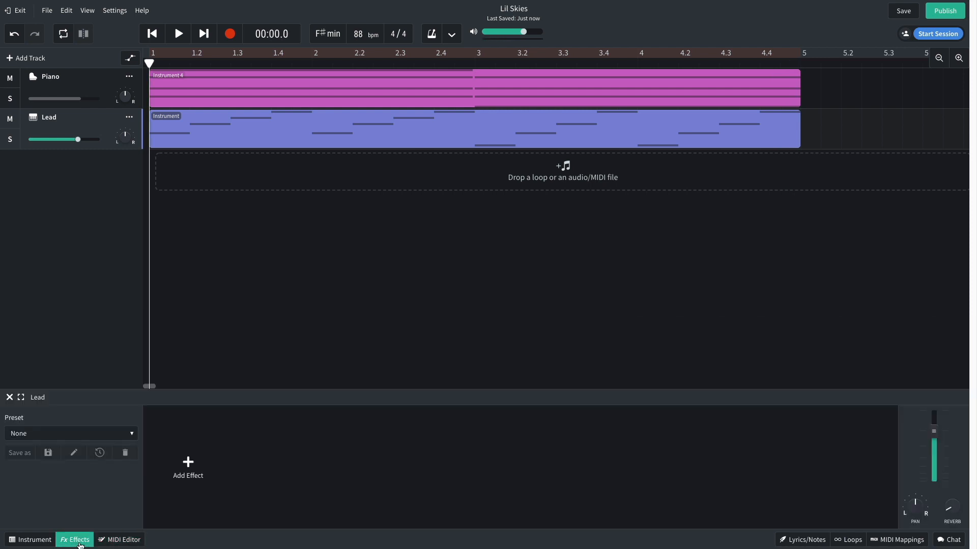
{"action": "left_click", "coordinate": [187, 466]}
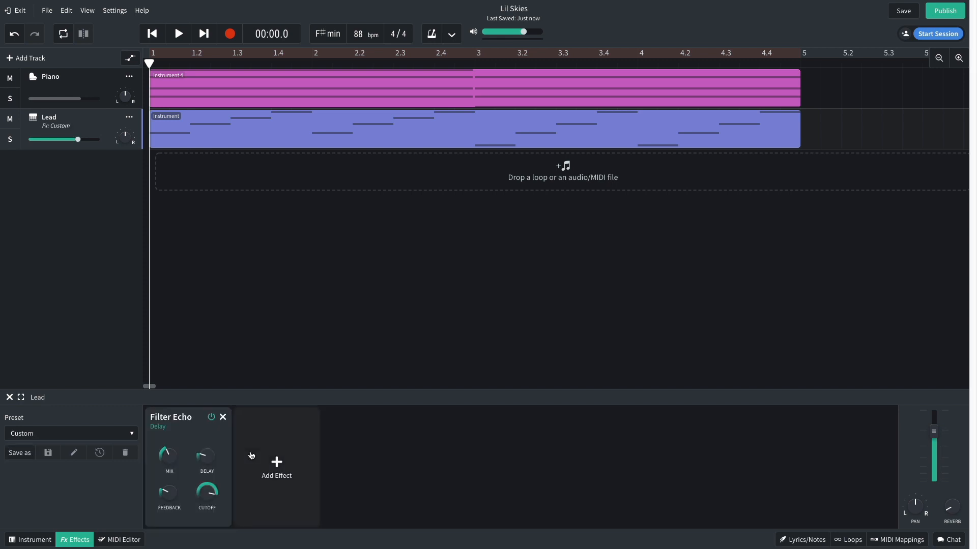
{"action": "left_click", "coordinate": [177, 33]}
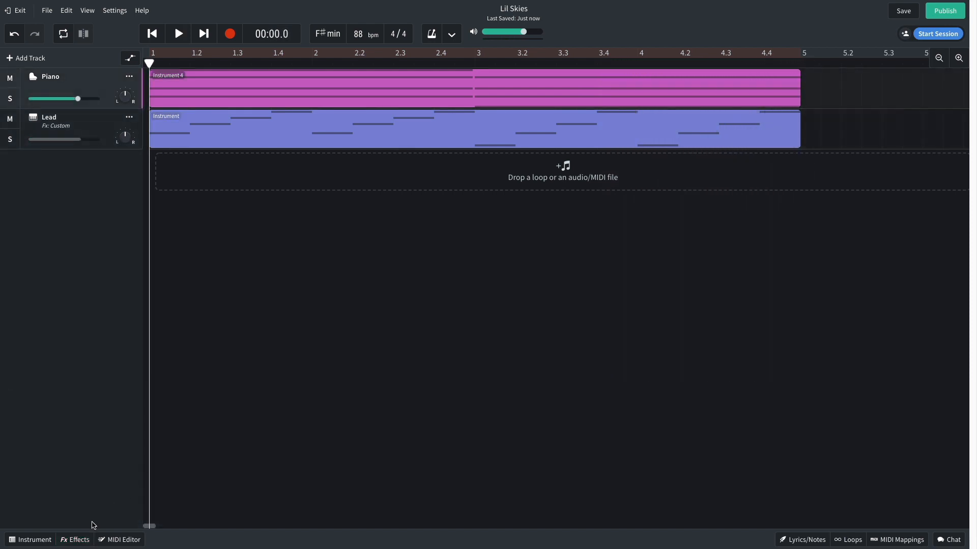
Step: Add Studio Reverb to the Piano, then set Lead to about -2.9 dB and Piano to about +0.5 dB
{"action": "left_click", "coordinate": [75, 539]}
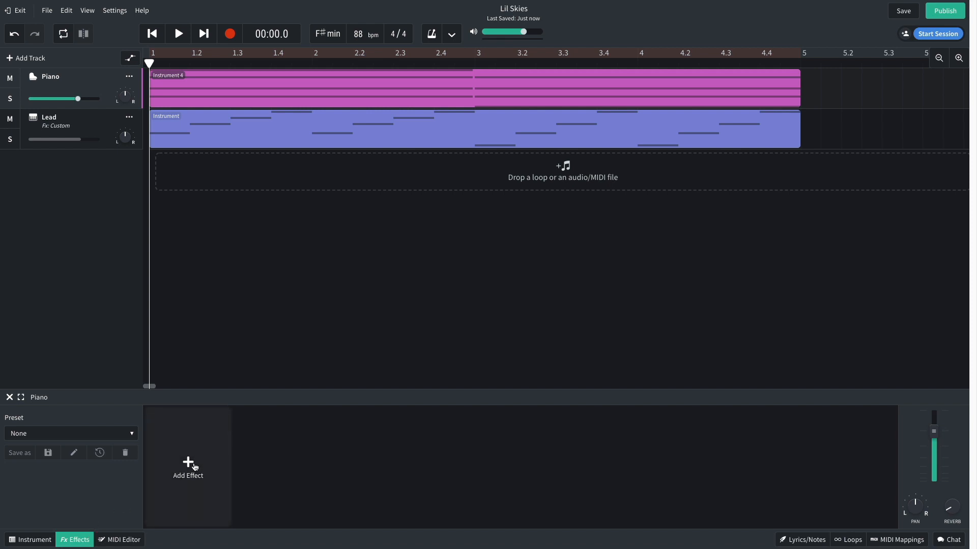
{"action": "left_click", "coordinate": [187, 467]}
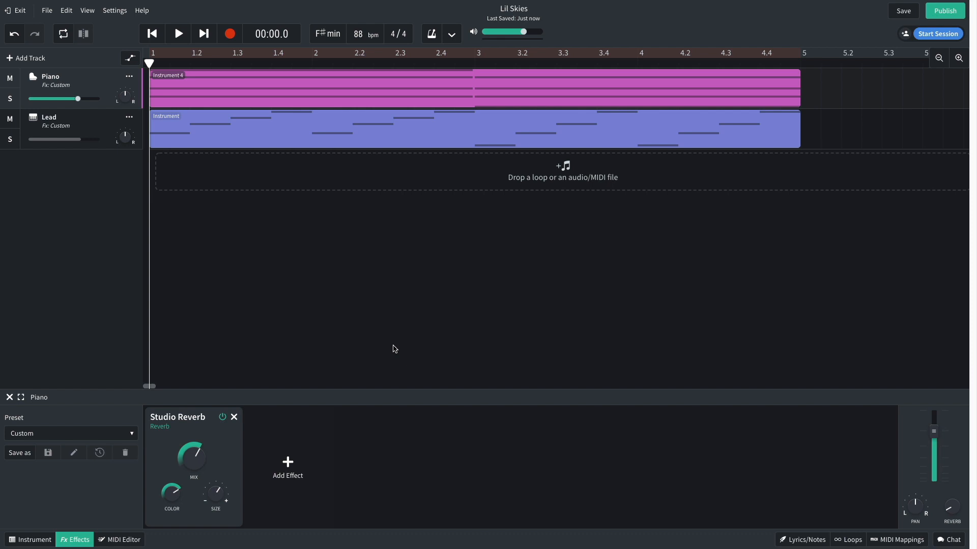
{"action": "left_click", "coordinate": [177, 32]}
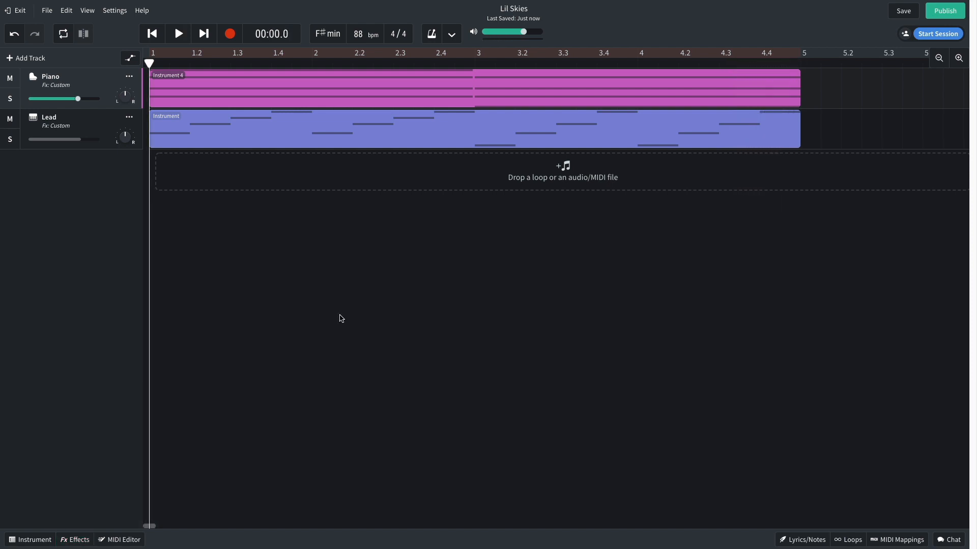
{"action": "left_click_drag", "start_coordinate": [56, 141], "coordinate": [76, 140]}
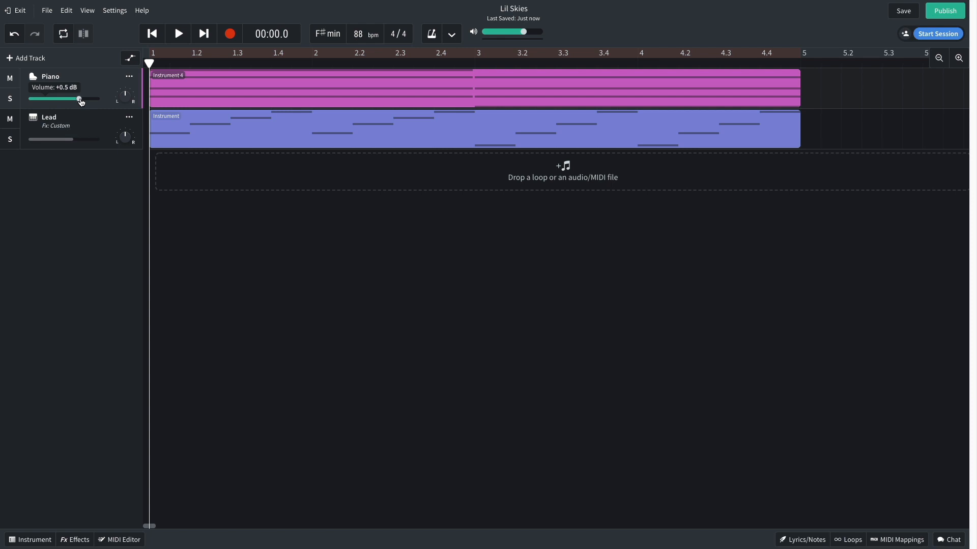
{"action": "left_click_drag", "start_coordinate": [79, 99], "coordinate": [70, 99]}
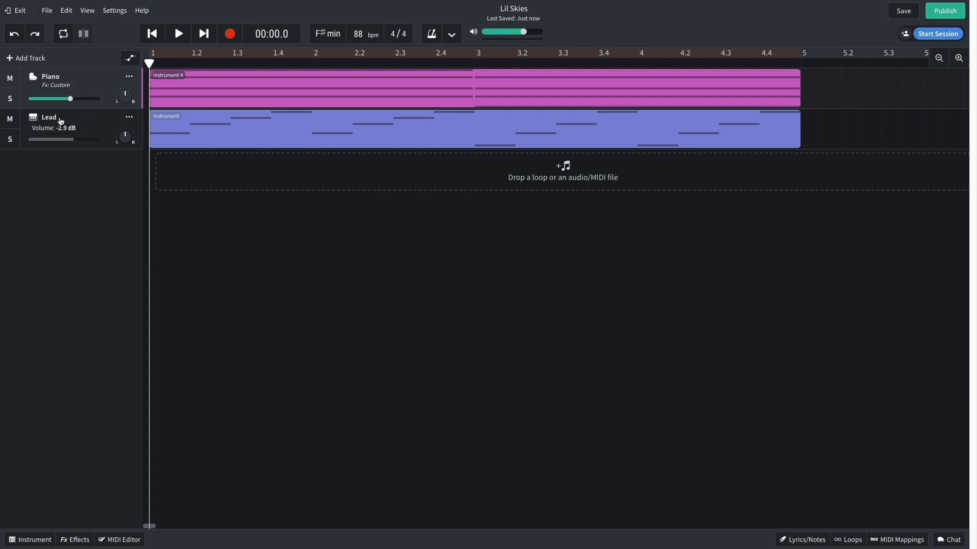
Step: Add a third instrument track set to the Drum Pads 606 Kit
{"action": "left_click", "coordinate": [29, 58]}
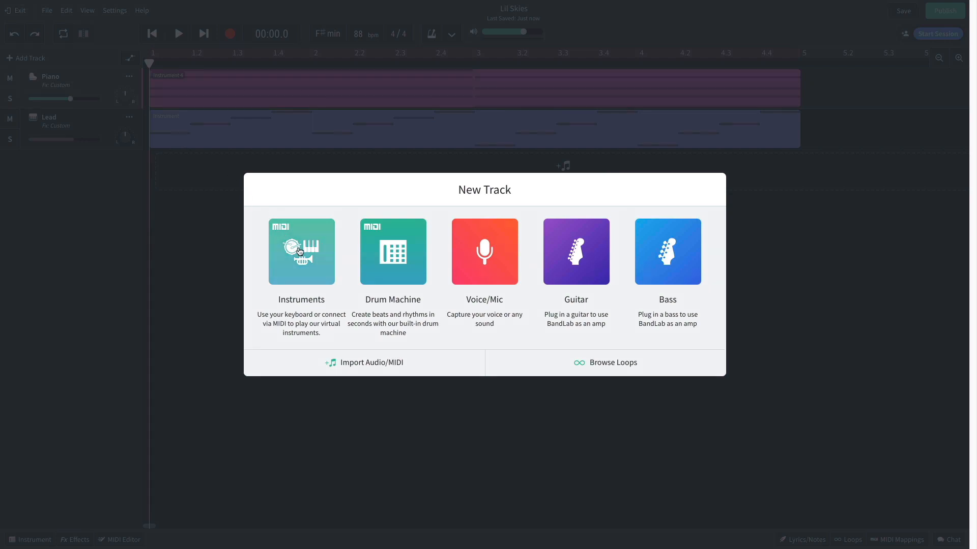
{"action": "left_click", "coordinate": [301, 252]}
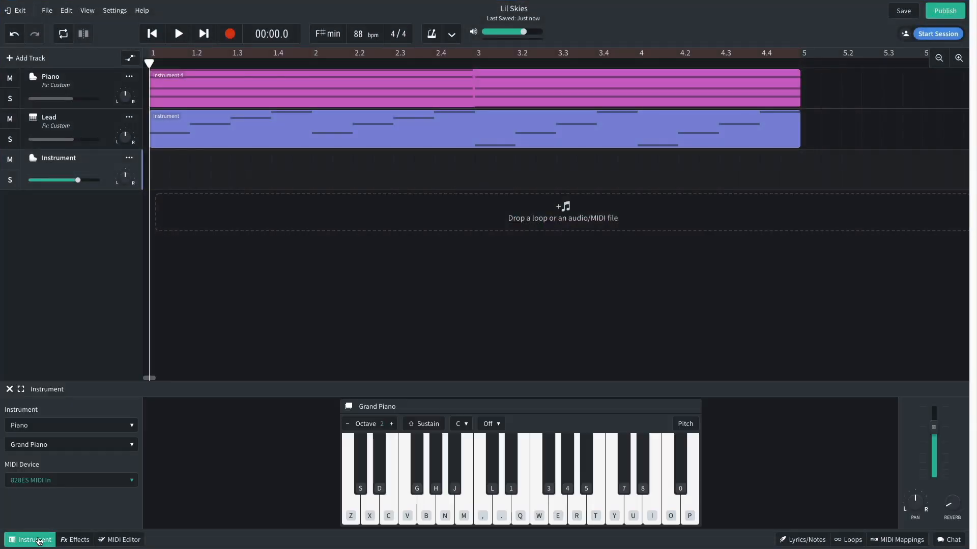
{"action": "left_click", "coordinate": [70, 425]}
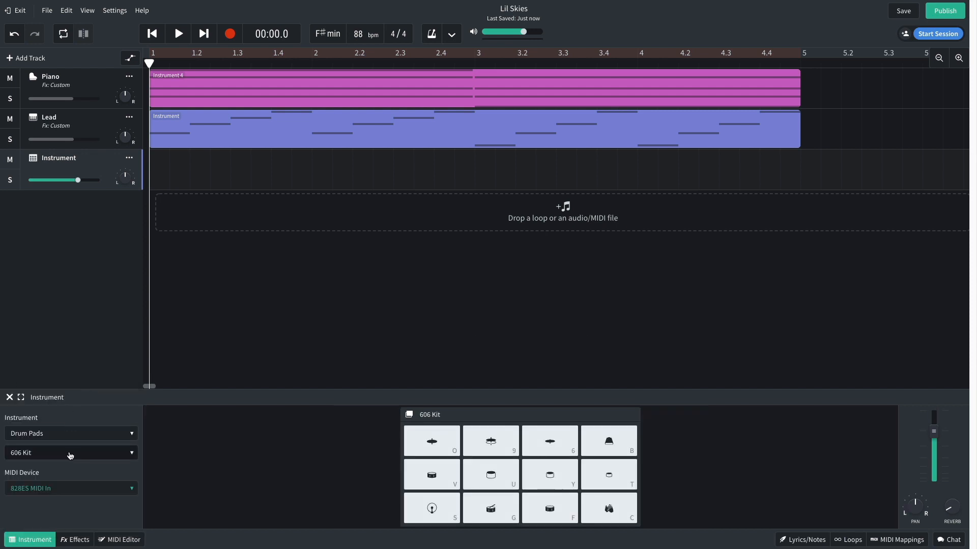
{"action": "left_click", "coordinate": [68, 453]}
{"action": "type", "text": "Beat"}
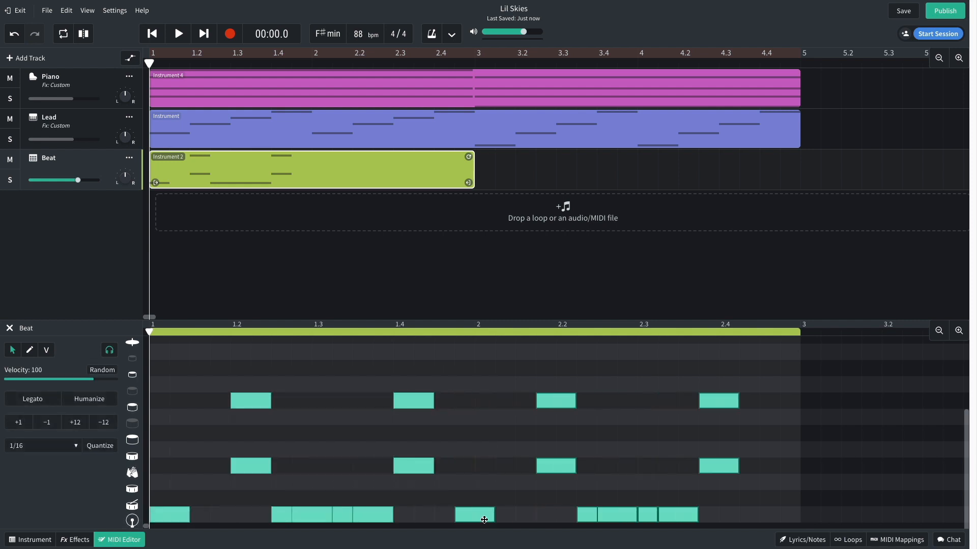
Step: Add a kick note to the two-bar drum pattern
{"action": "left_click", "coordinate": [177, 33]}
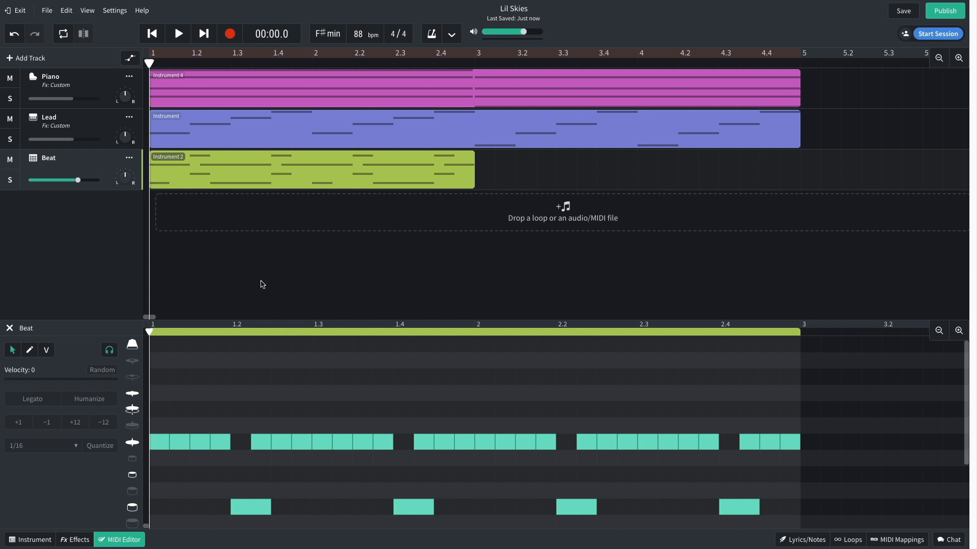
{"action": "mouse_move", "coordinate": [393, 297]}
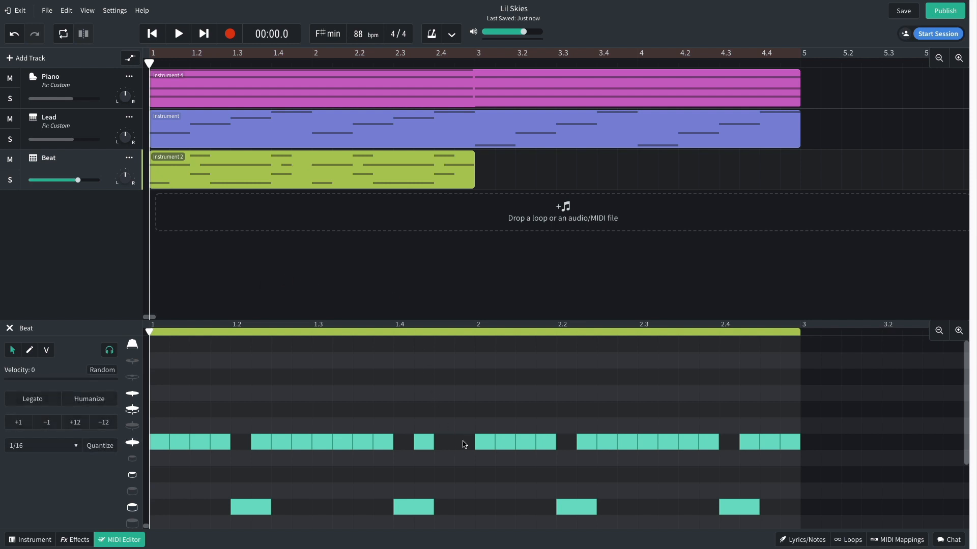
{"action": "left_click", "coordinate": [86, 10]}
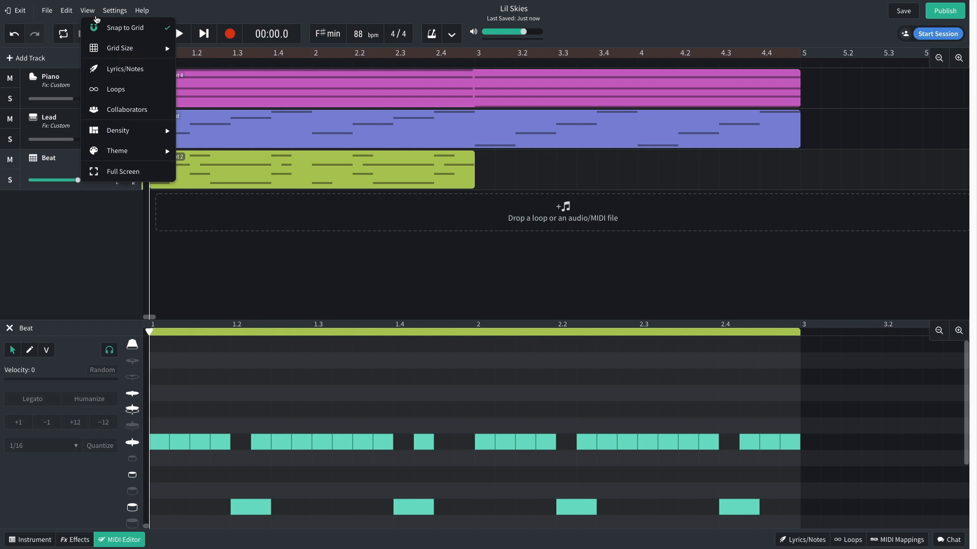
Step: Toggle Snap to Grid for the hi-hat roll, then play the beat and stop
{"action": "left_click", "coordinate": [120, 48]}
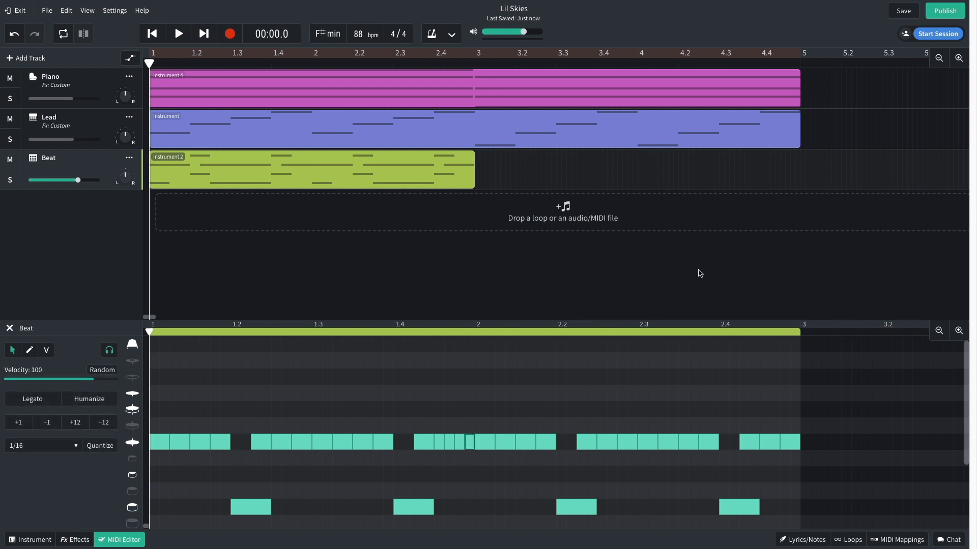
{"action": "left_click", "coordinate": [177, 32]}
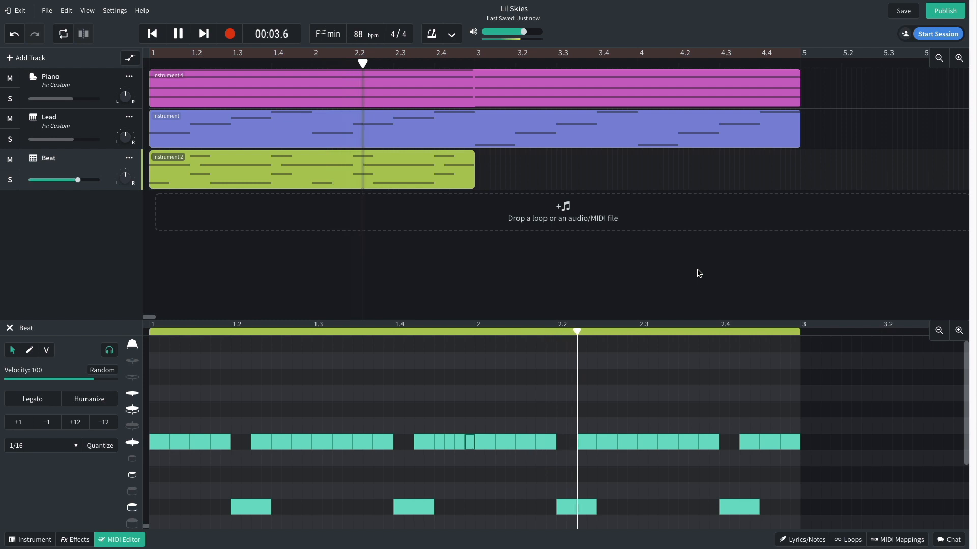
{"action": "left_click", "coordinate": [177, 32]}
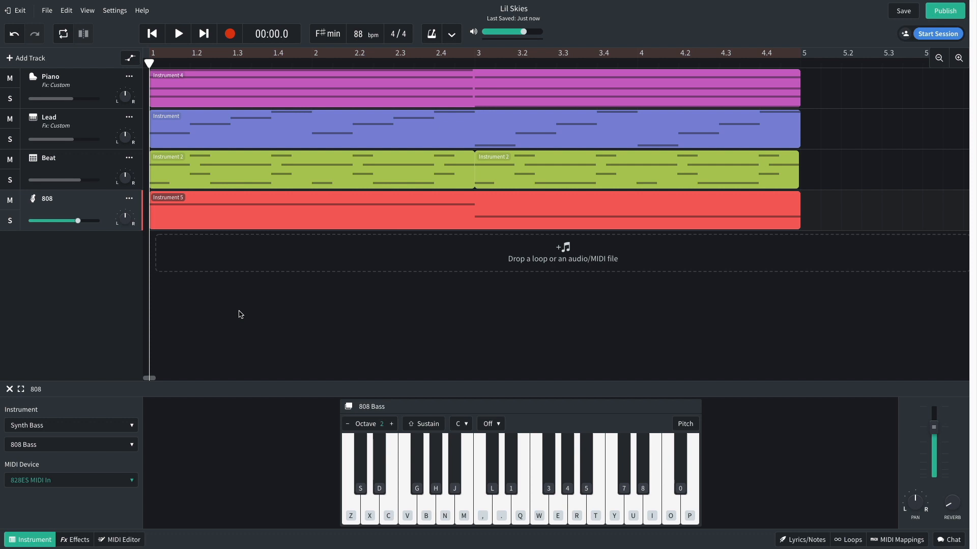
Step: Edit the 808 track's notes into a long sustained bass line
{"action": "left_click", "coordinate": [123, 540]}
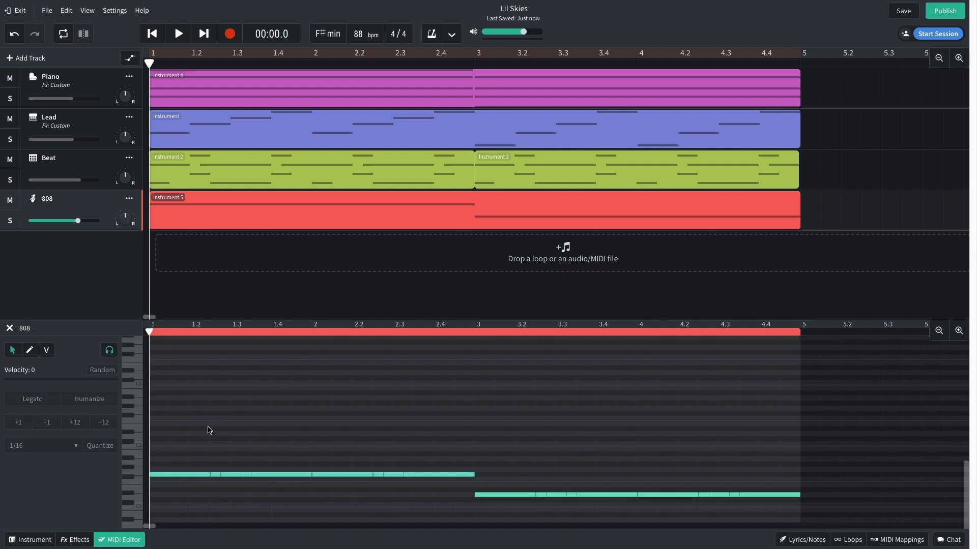
{"action": "left_click", "coordinate": [177, 32]}
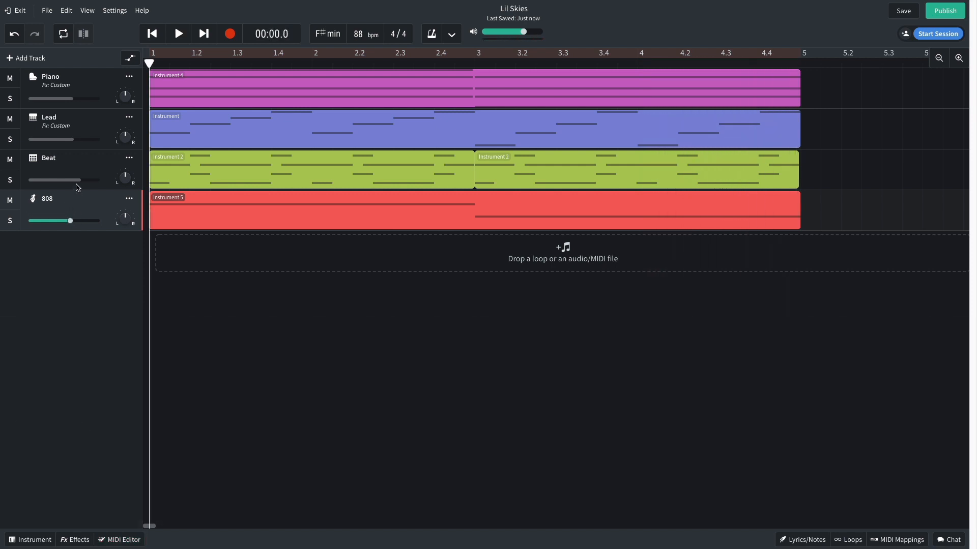
Step: Lower the Beat track's volume to about -2.4 dB and play it back
{"action": "left_click_drag", "start_coordinate": [52, 180], "coordinate": [71, 180]}
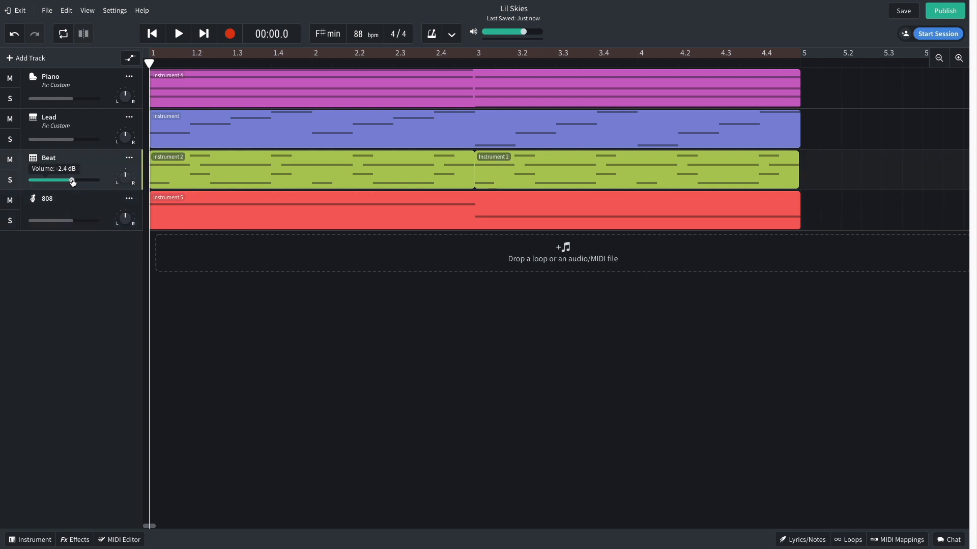
{"action": "left_click", "coordinate": [177, 33]}
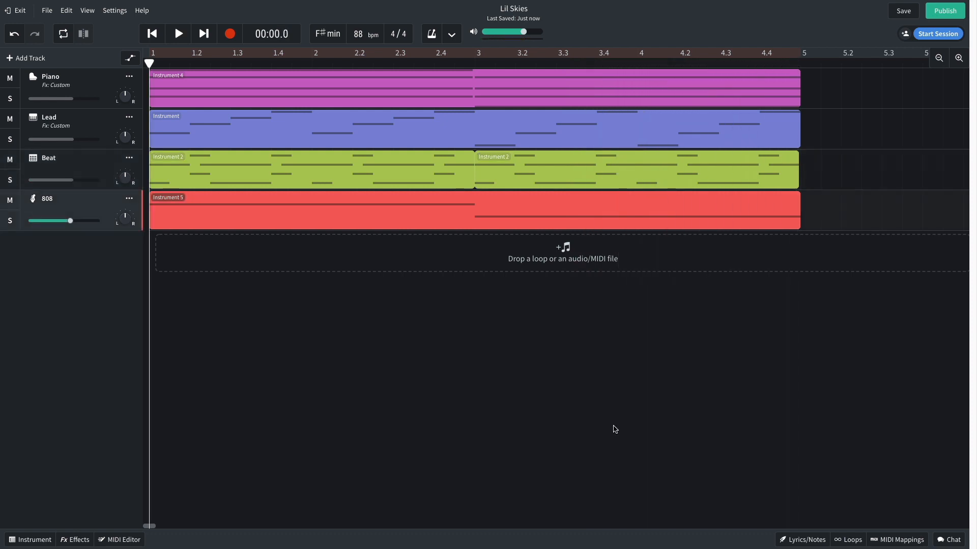
{"action": "mouse_move", "coordinate": [794, 513]}
{"action": "type", "text": "vinyl noise"}
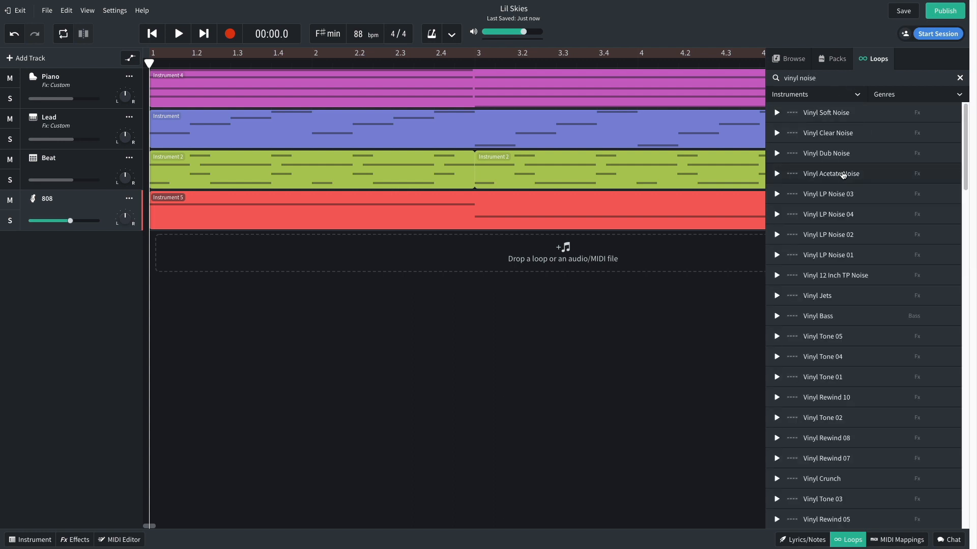
Step: Add Vinyl Acetate Noise as a fifth track looping across four bars at reduced volume
{"action": "left_click_drag", "start_coordinate": [830, 173], "coordinate": [265, 255]}
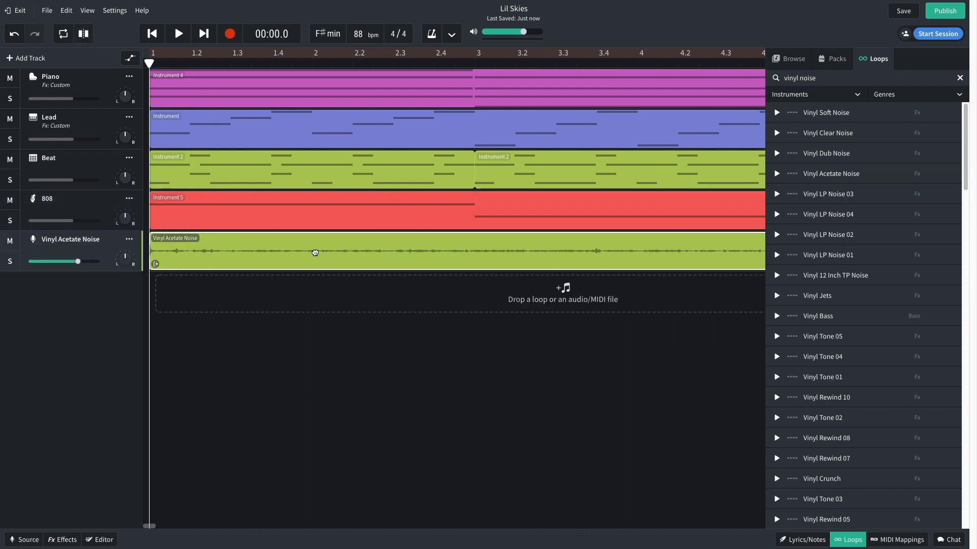
{"action": "left_click", "coordinate": [846, 539]}
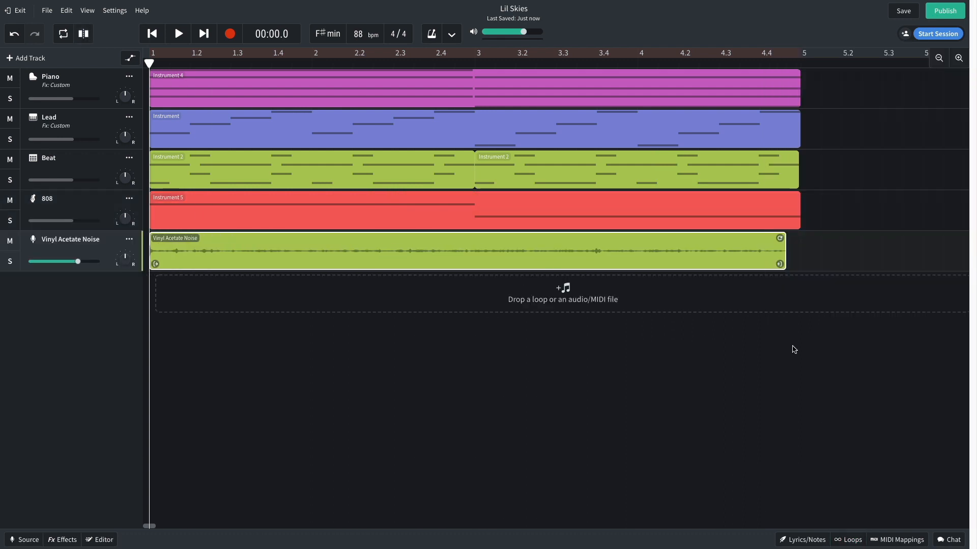
{"action": "left_click_drag", "start_coordinate": [781, 263], "coordinate": [518, 265]}
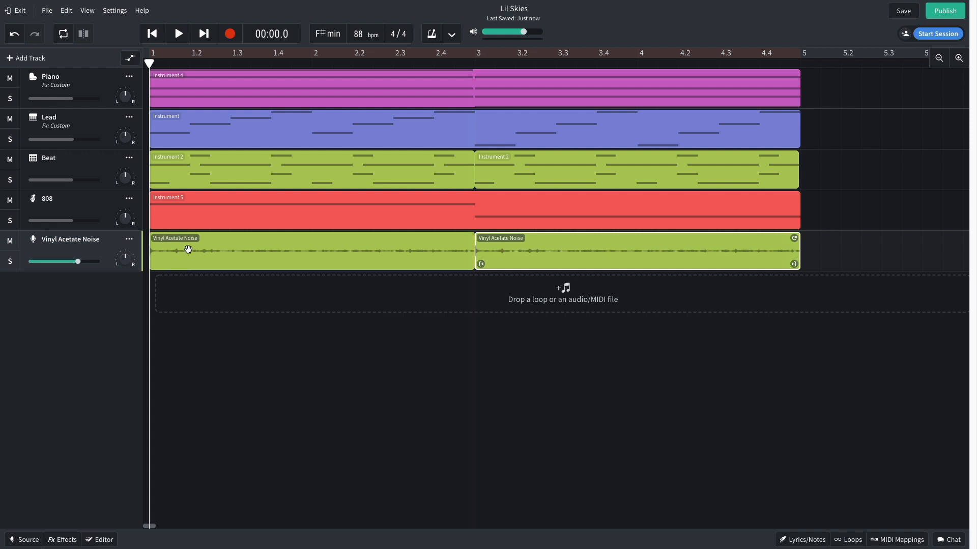
{"action": "left_click_drag", "start_coordinate": [78, 261], "coordinate": [66, 261]}
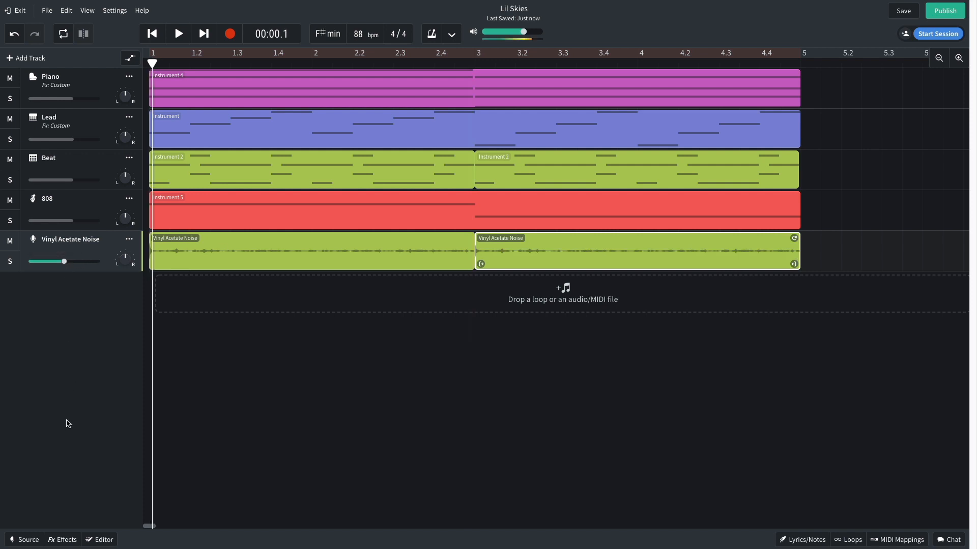
{"action": "left_click", "coordinate": [177, 32]}
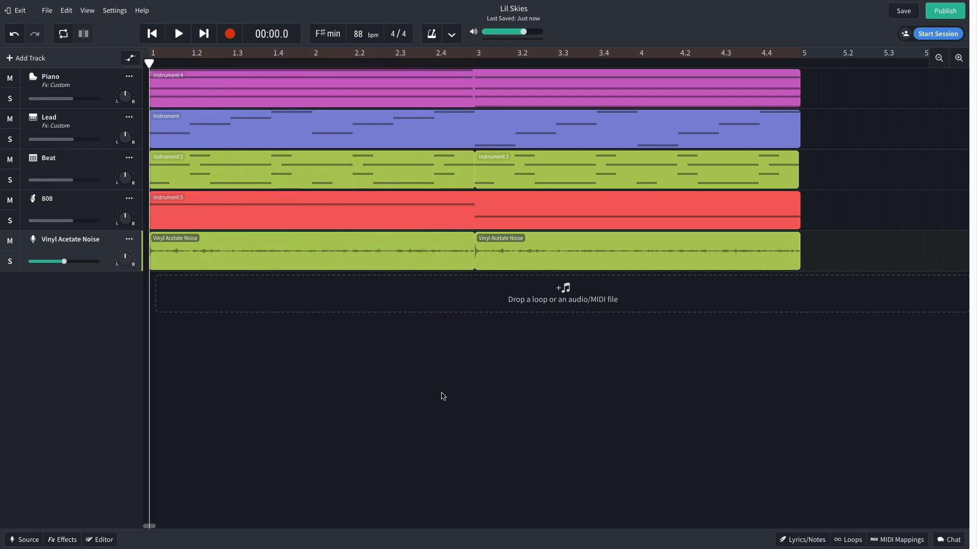
Step: Filter Loops to Voice in Hip Hop / Trap and add Black Cat Vox 01 as a sixth track
{"action": "left_click", "coordinate": [848, 539]}
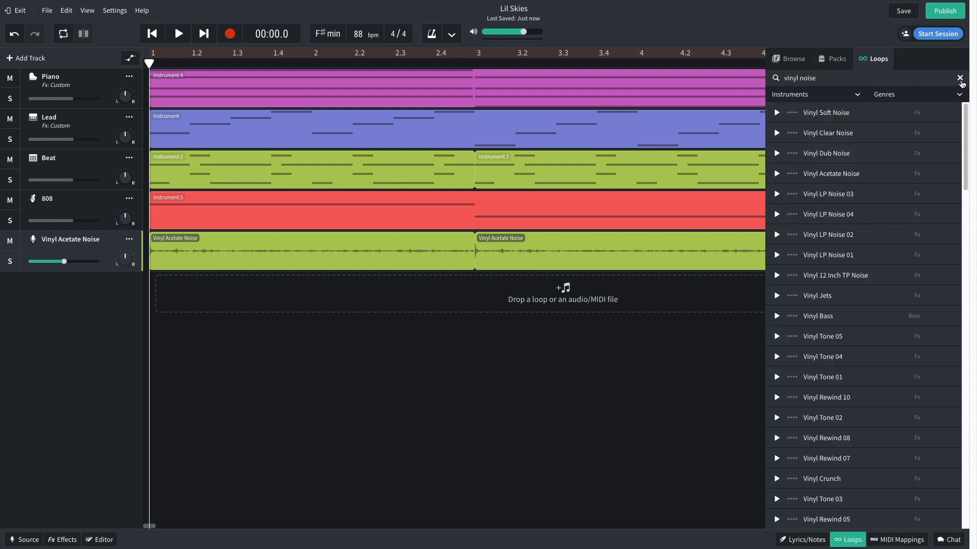
{"action": "left_click", "coordinate": [962, 78]}
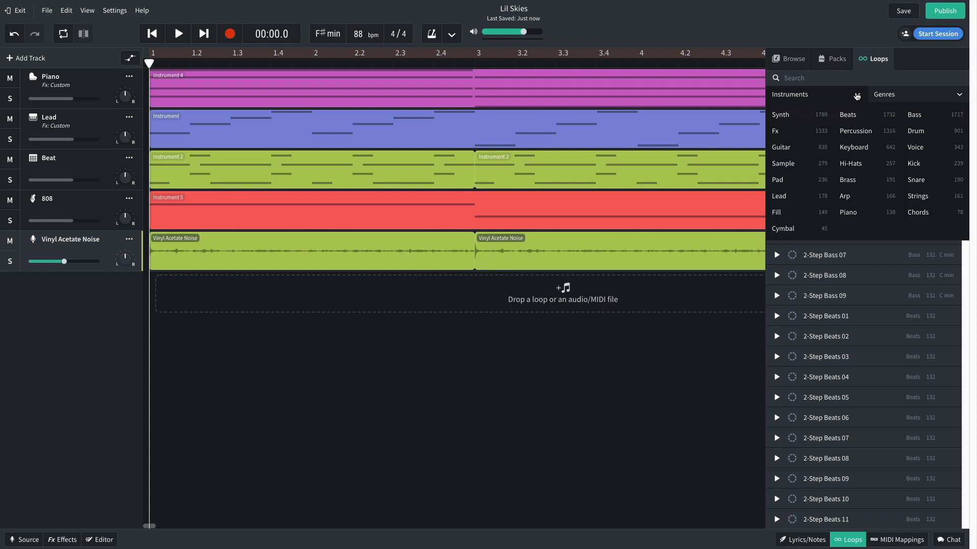
{"action": "left_click", "coordinate": [914, 147]}
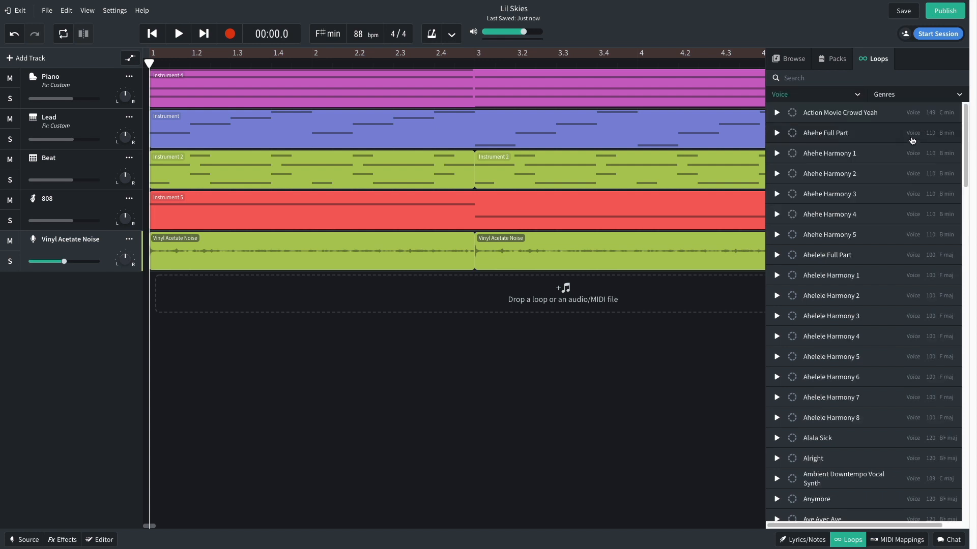
{"action": "left_click", "coordinate": [916, 94]}
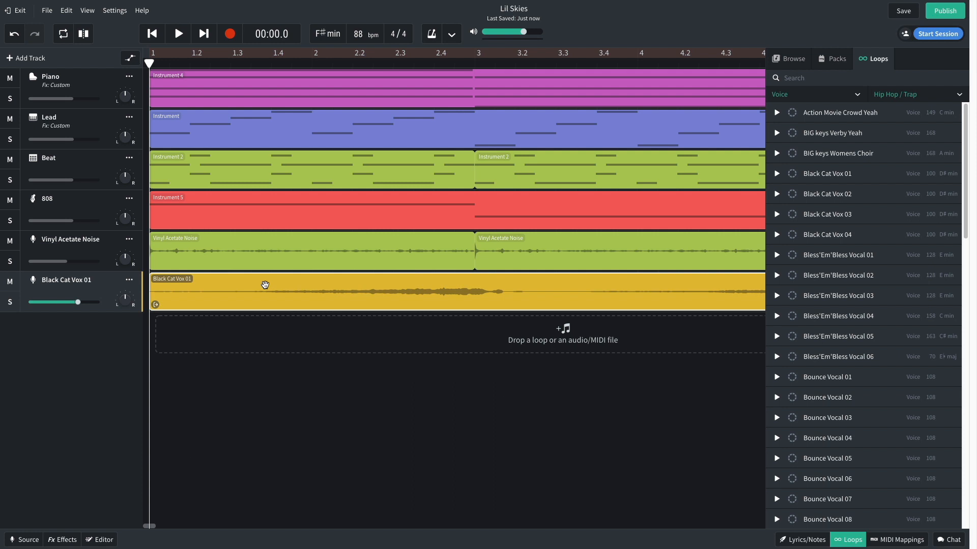
{"action": "left_click", "coordinate": [177, 33]}
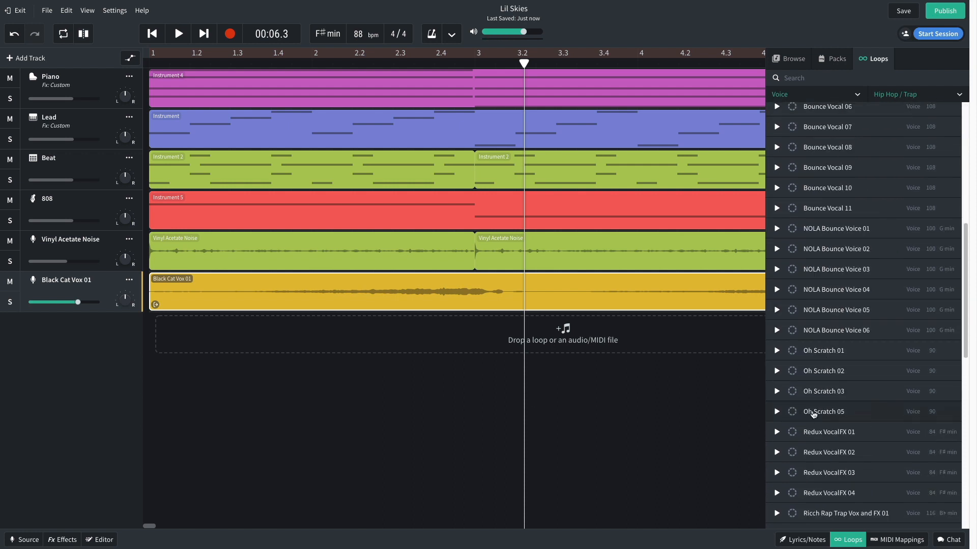
Step: Add Redux VocalFX 01 as Vocal 2, set Black Cat Vox 01 to 0 dB, and play the arrangement
{"action": "left_click_drag", "start_coordinate": [829, 432], "coordinate": [405, 332]}
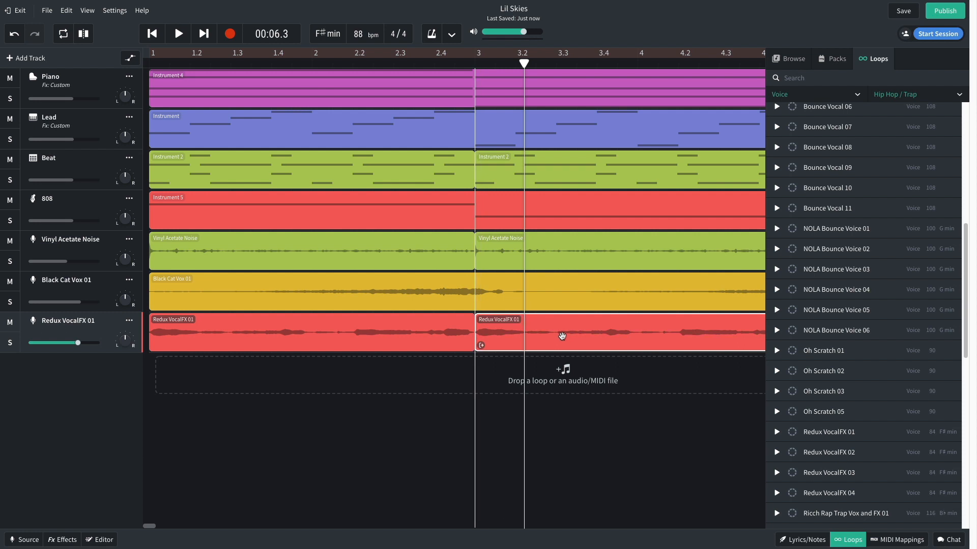
{"action": "left_click", "coordinate": [177, 32]}
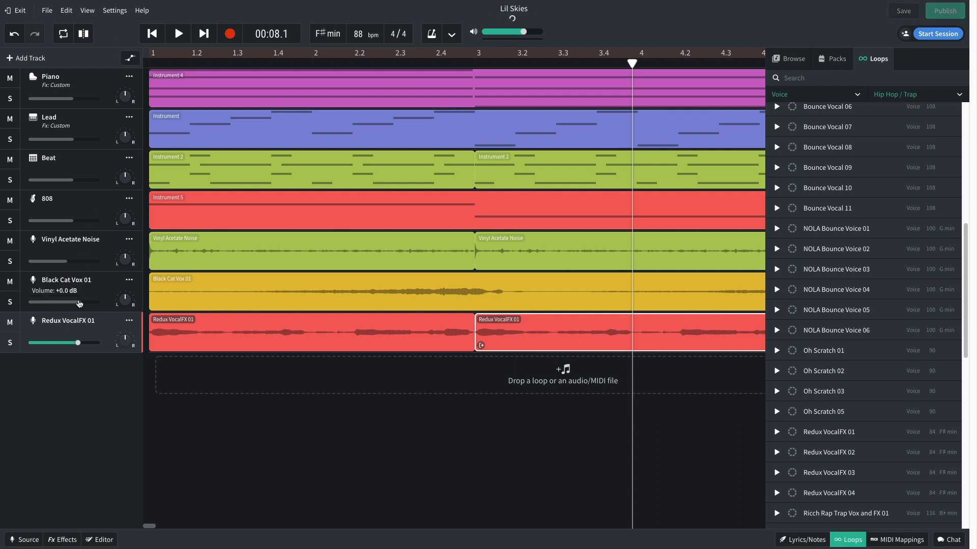
{"action": "left_click_drag", "start_coordinate": [82, 303], "coordinate": [71, 303]}
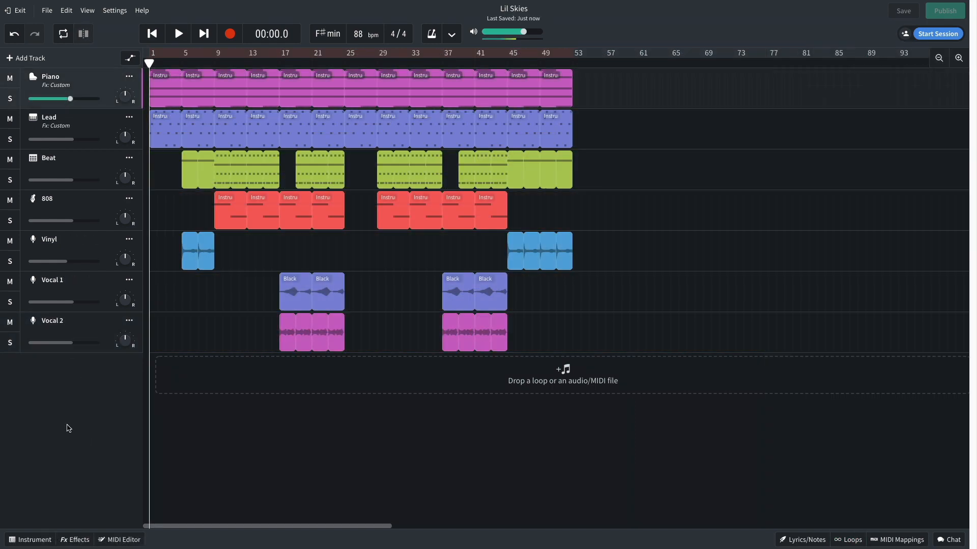
{"action": "left_click", "coordinate": [177, 34]}
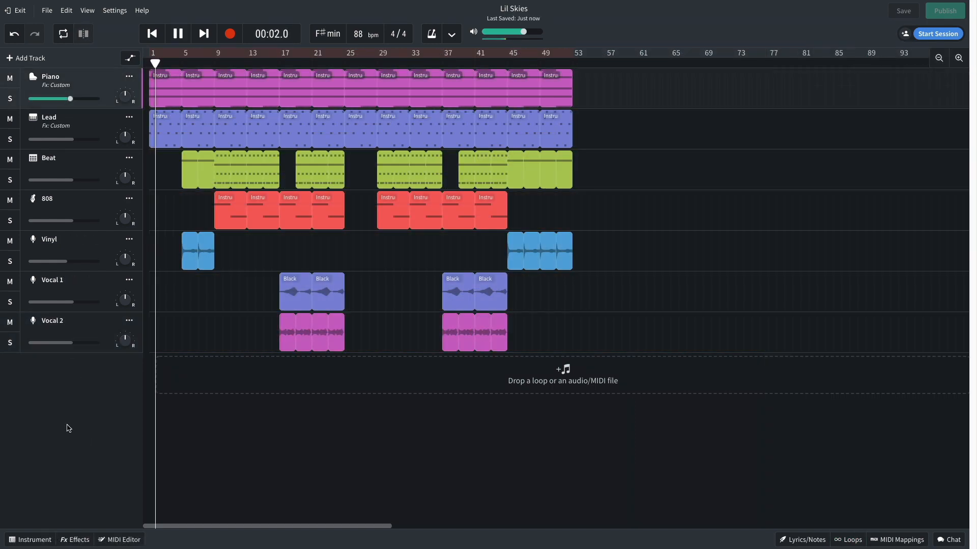